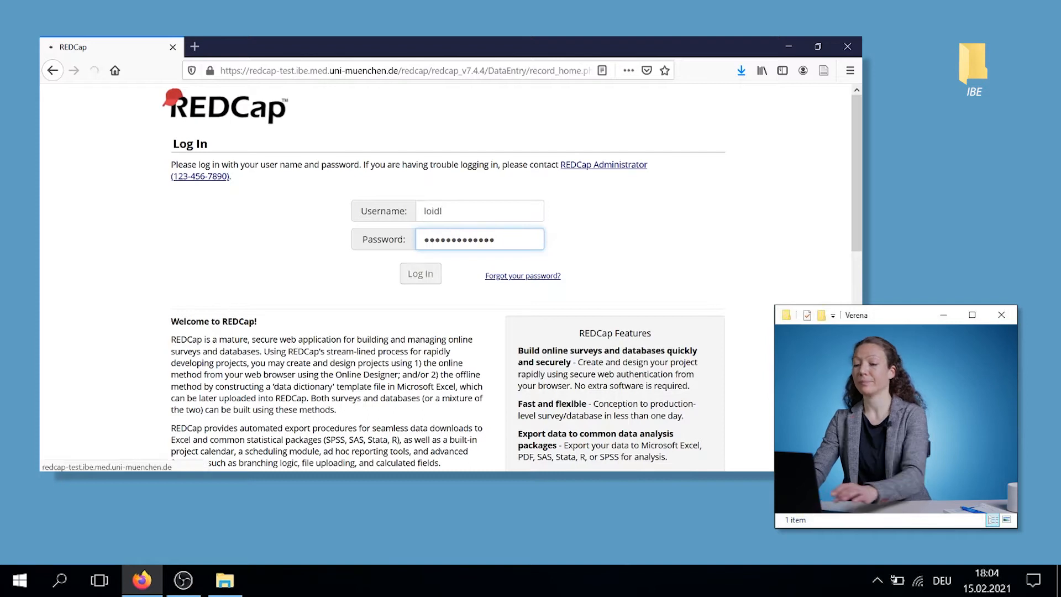
- Log in to REDCap and open the rando_sas_video project's record home page
left_click(420, 274)
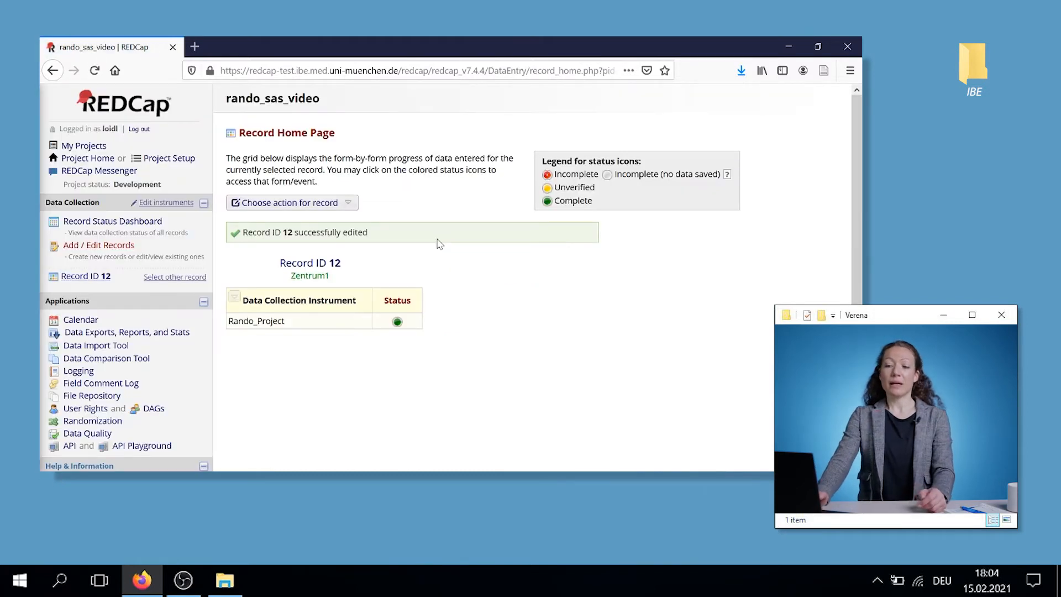
double_click(272, 99)
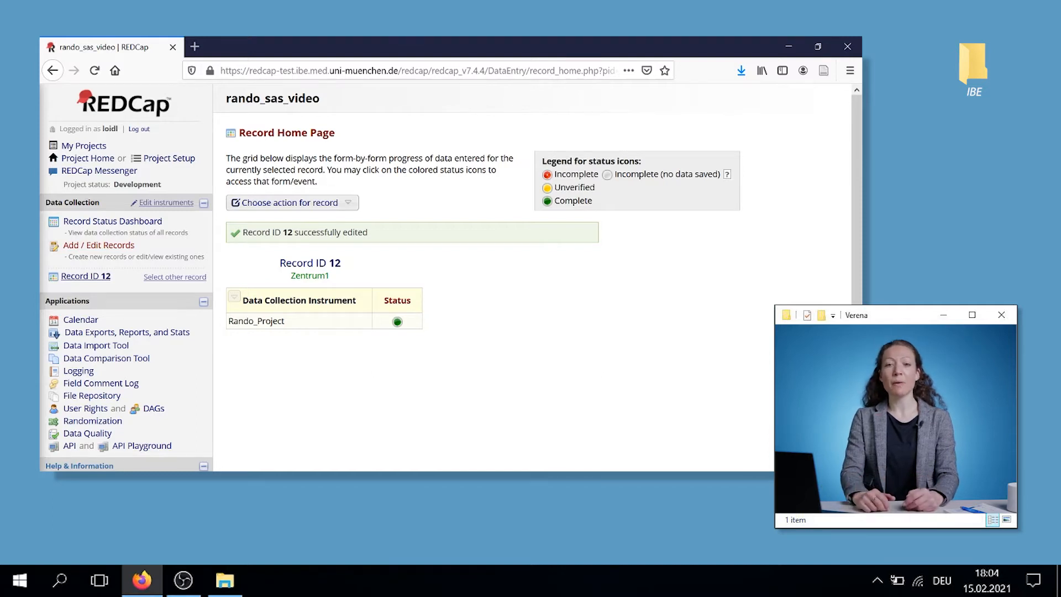
mouse_move(117, 267)
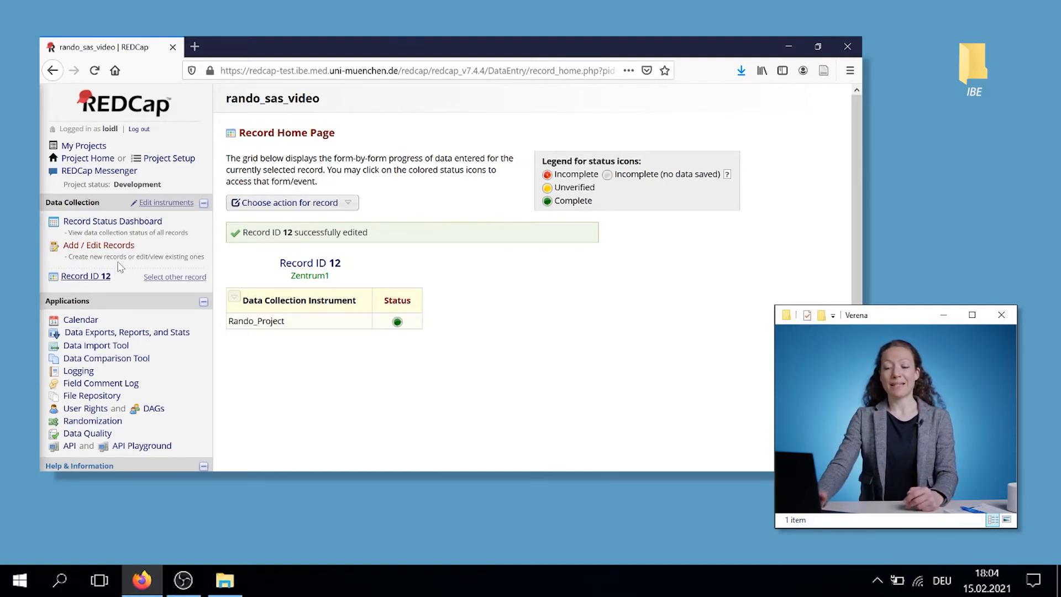
- Add new record 13 and set Geschlecht to m on the Rando_Project form
left_click(99, 245)
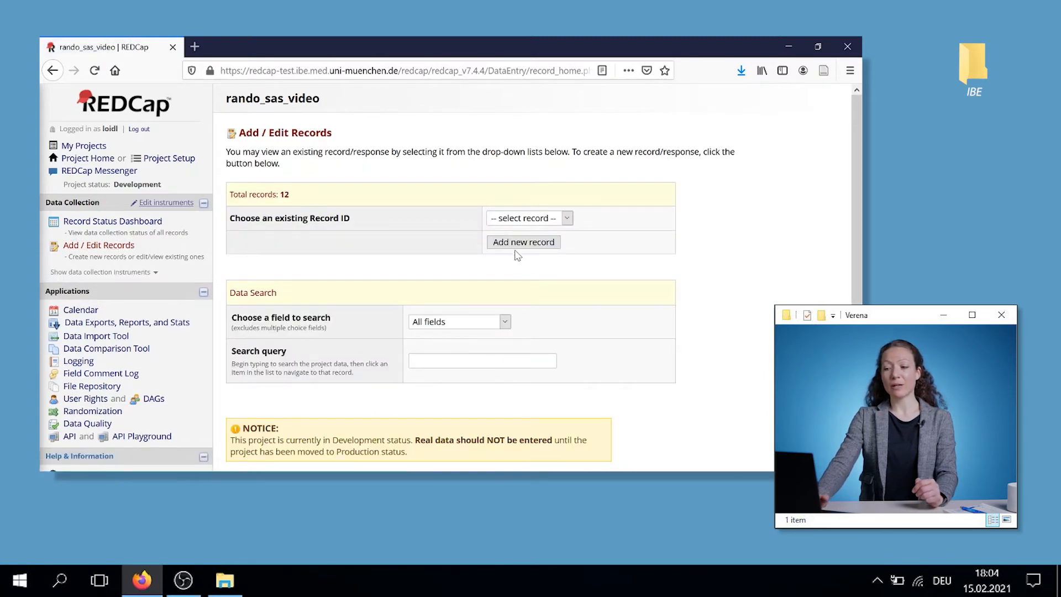
left_click(524, 242)
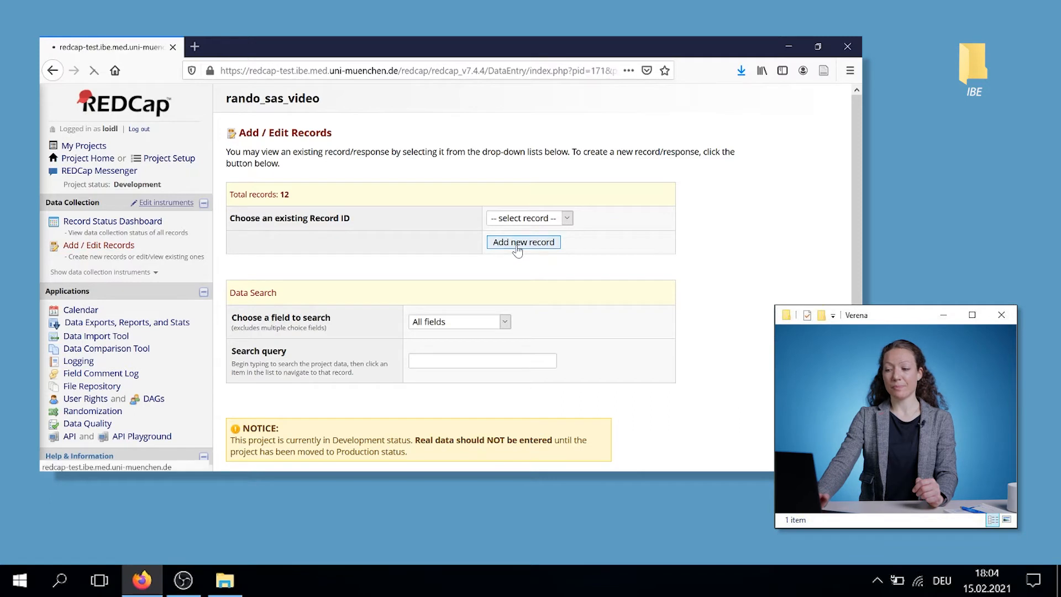
left_click(524, 242)
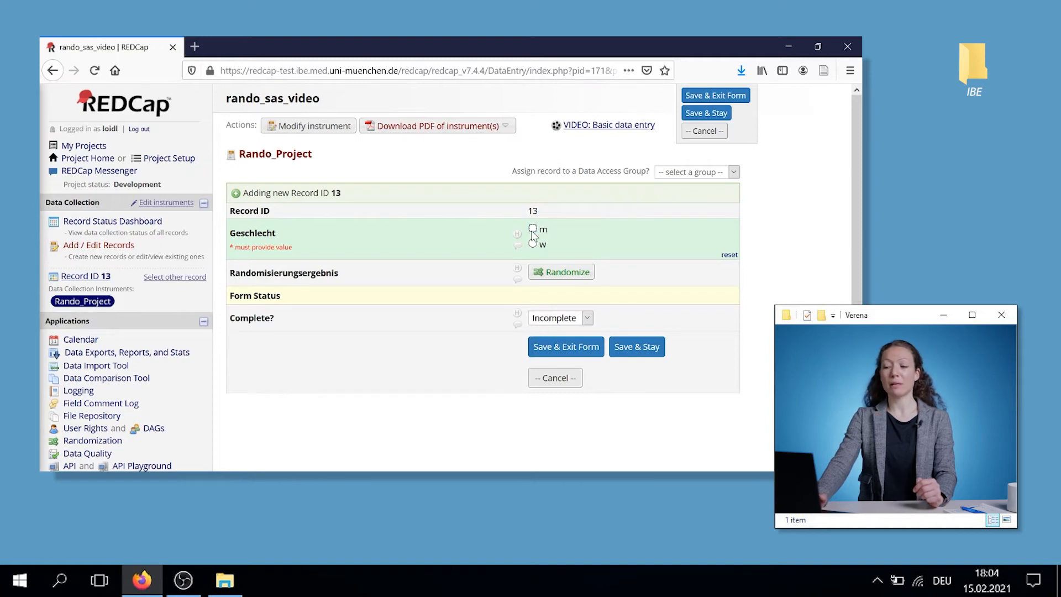
left_click(533, 229)
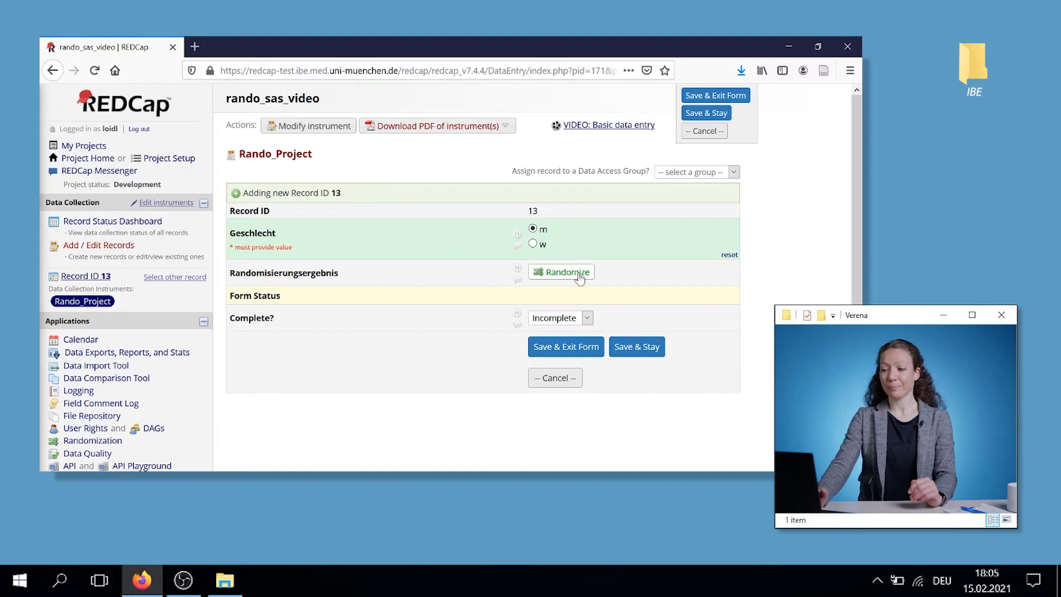
- Randomize record 13 with Geschlecht m in data access group Zentrum1, yielding Intervention
left_click(560, 272)
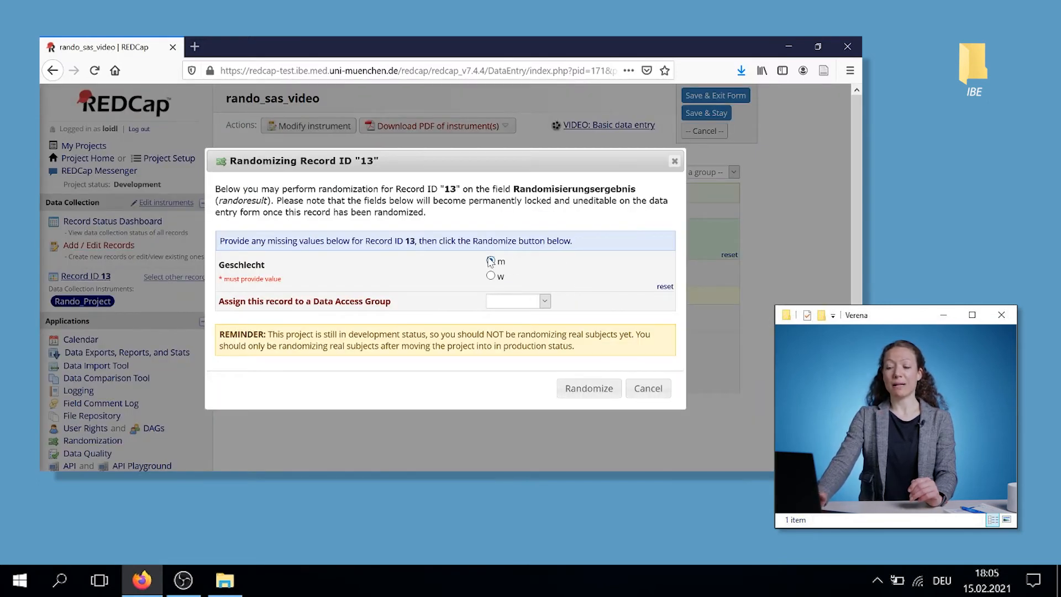
left_click(491, 262)
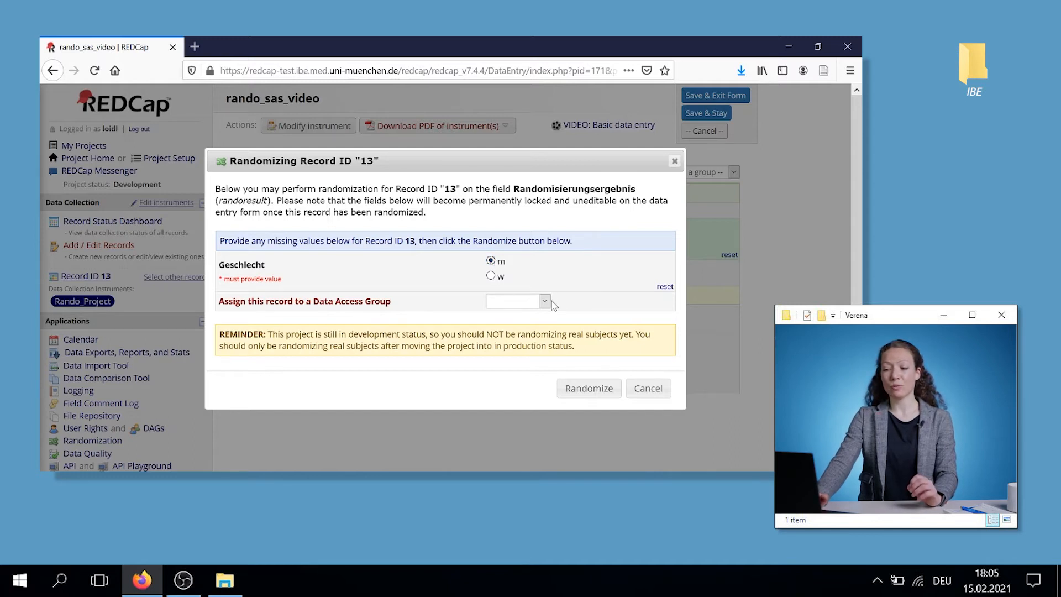
left_click(545, 301)
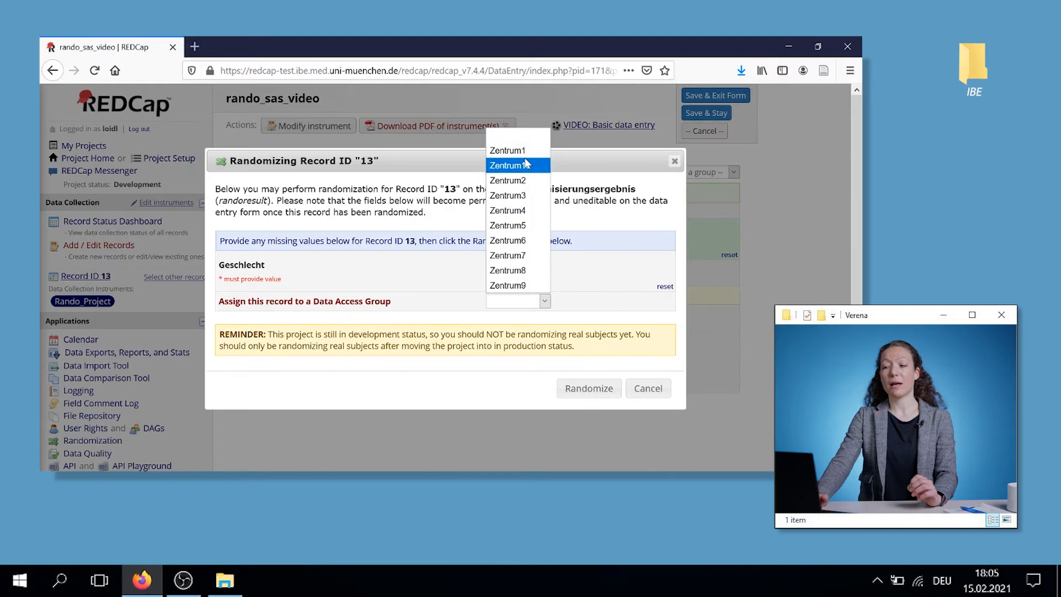
left_click(506, 150)
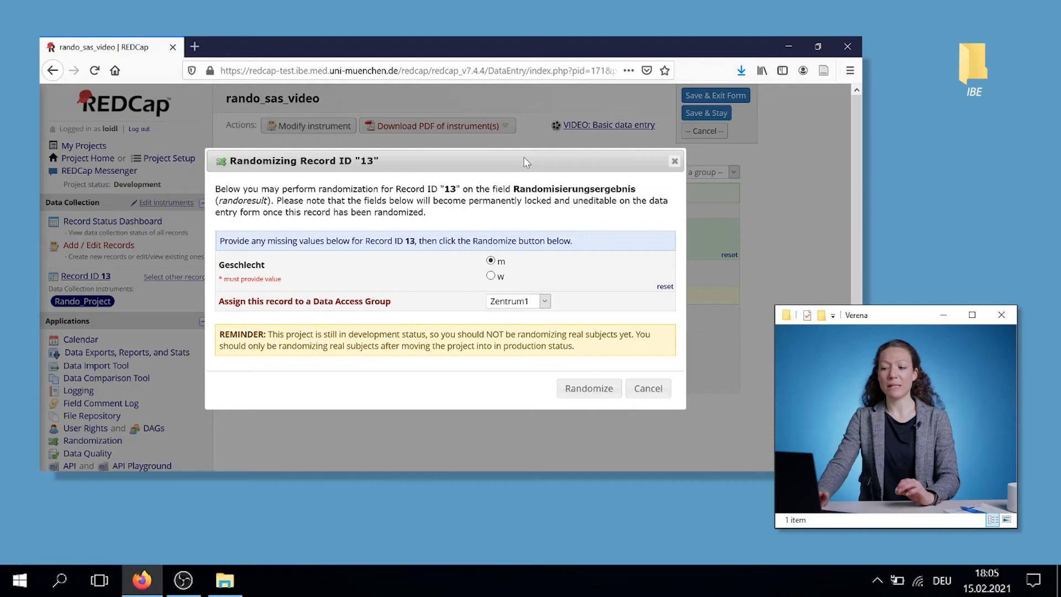
mouse_move(621, 353)
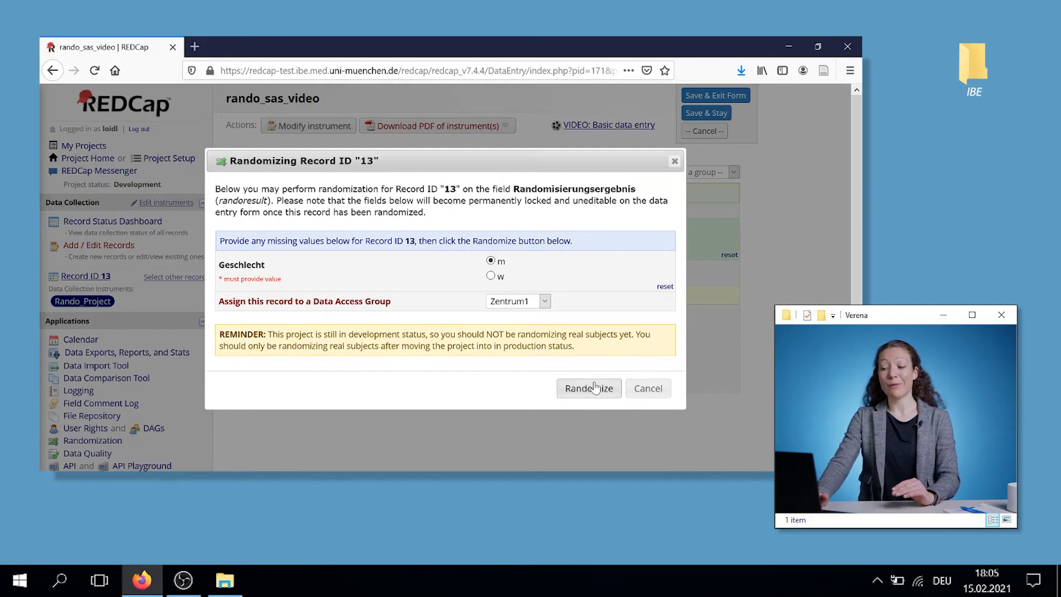
left_click(588, 388)
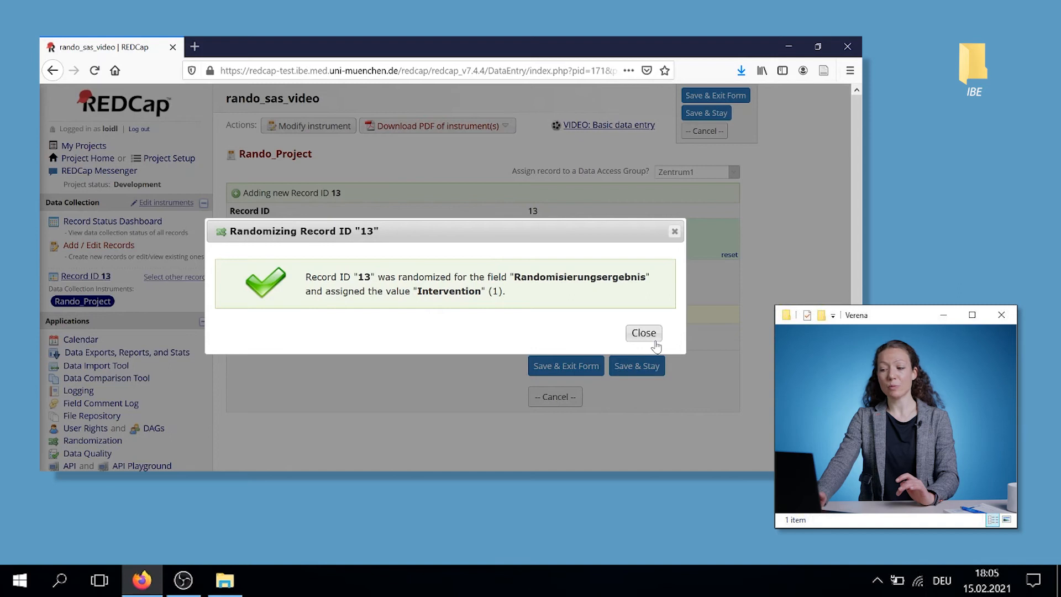
- Close the randomization result, set Complete? to Complete, and Save & Exit Form
left_click(642, 332)
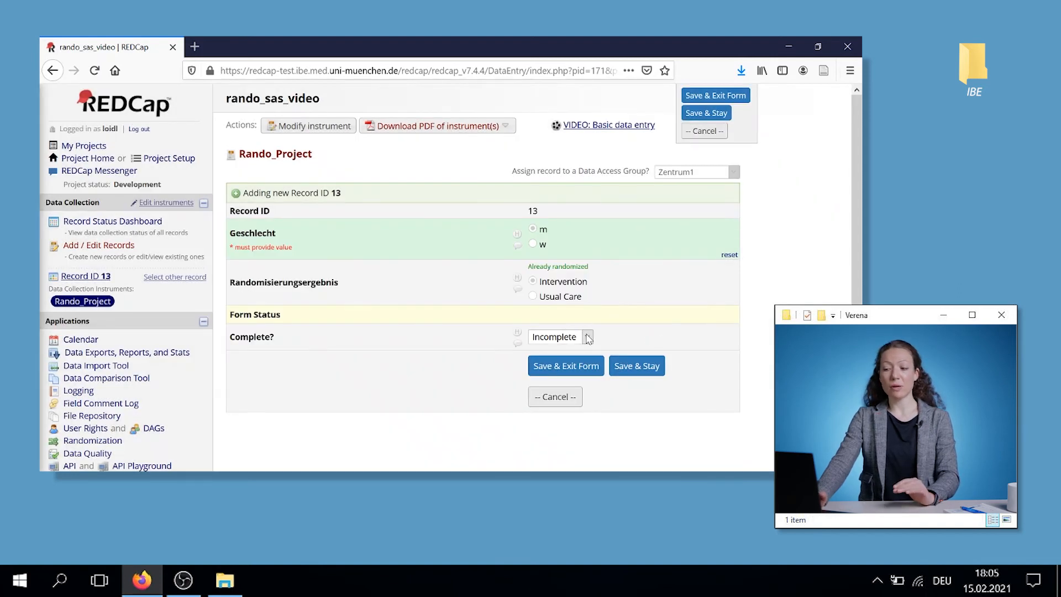
left_click(586, 336)
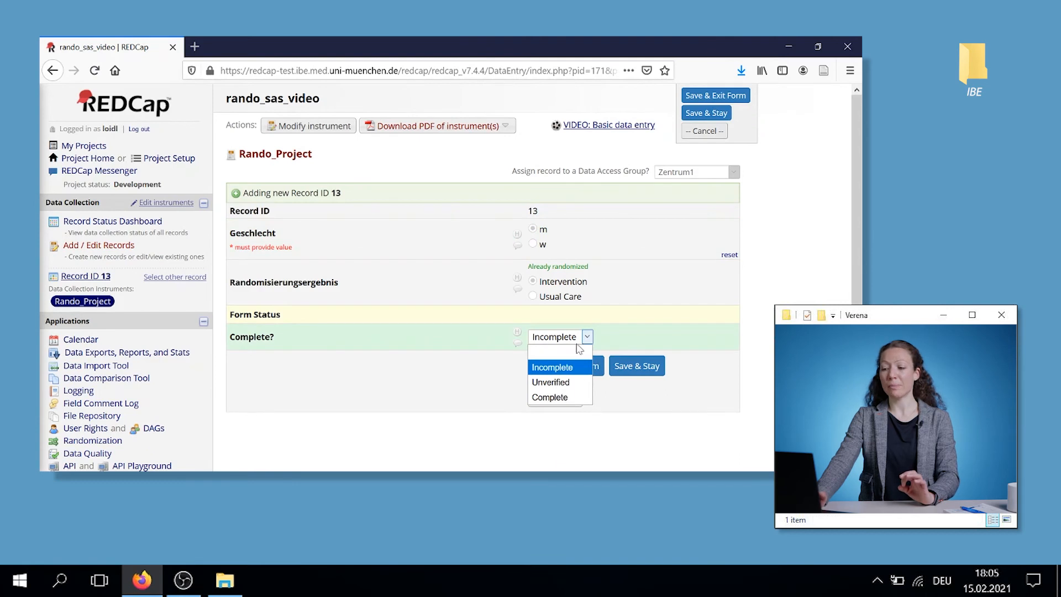
left_click(549, 398)
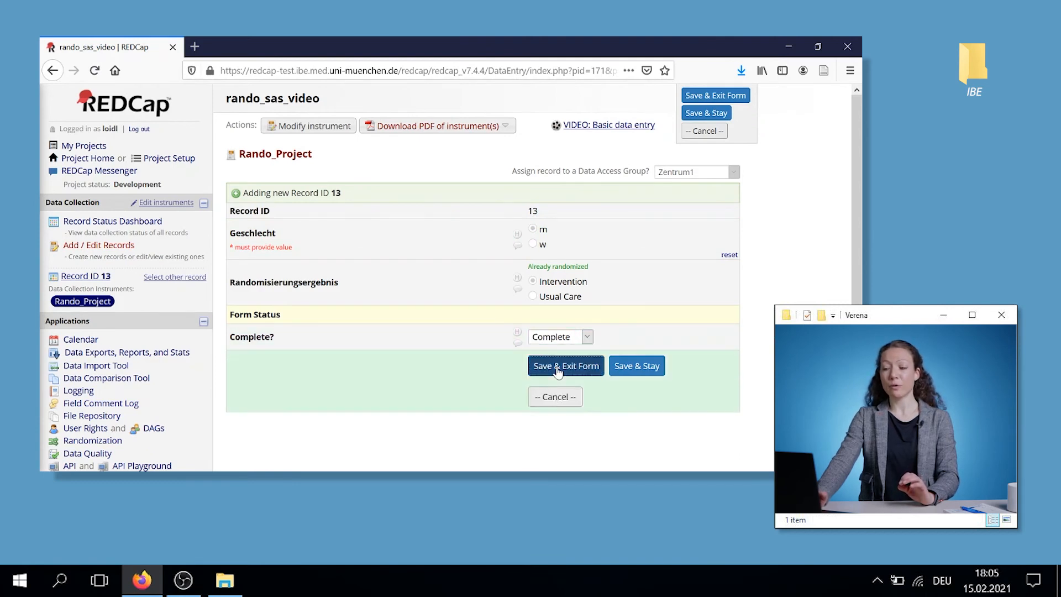
left_click(565, 365)
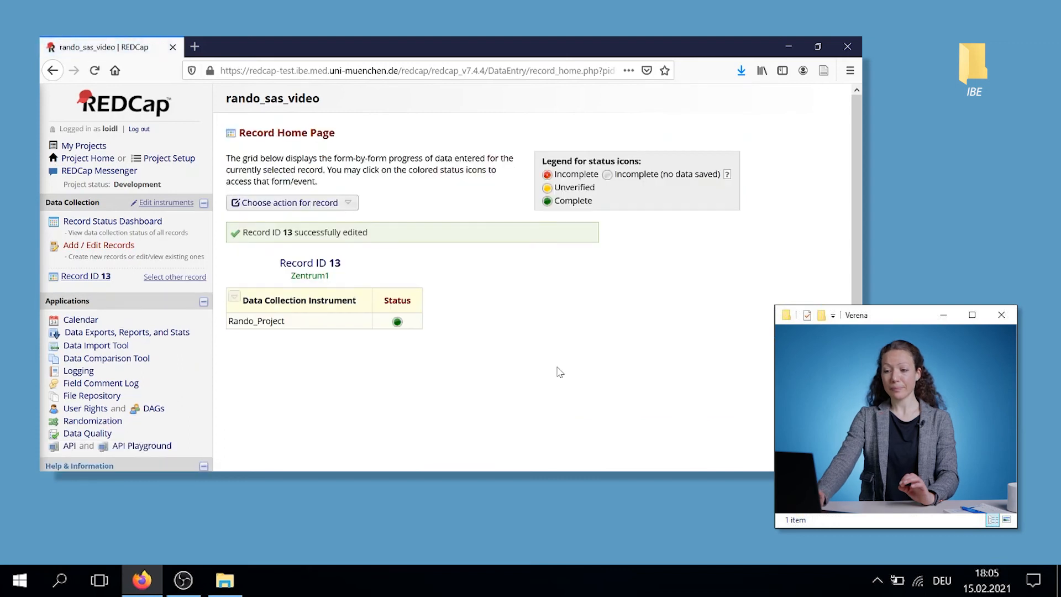
mouse_move(469, 256)
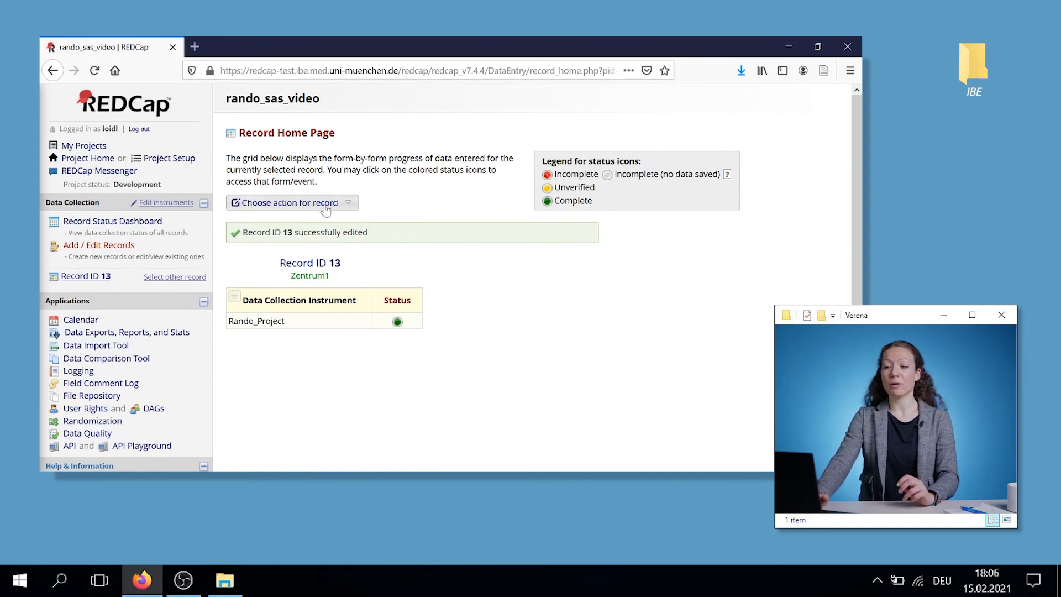
- Download record 13's PDF of data for all instruments and confirm Firefox's prompt
left_click(292, 202)
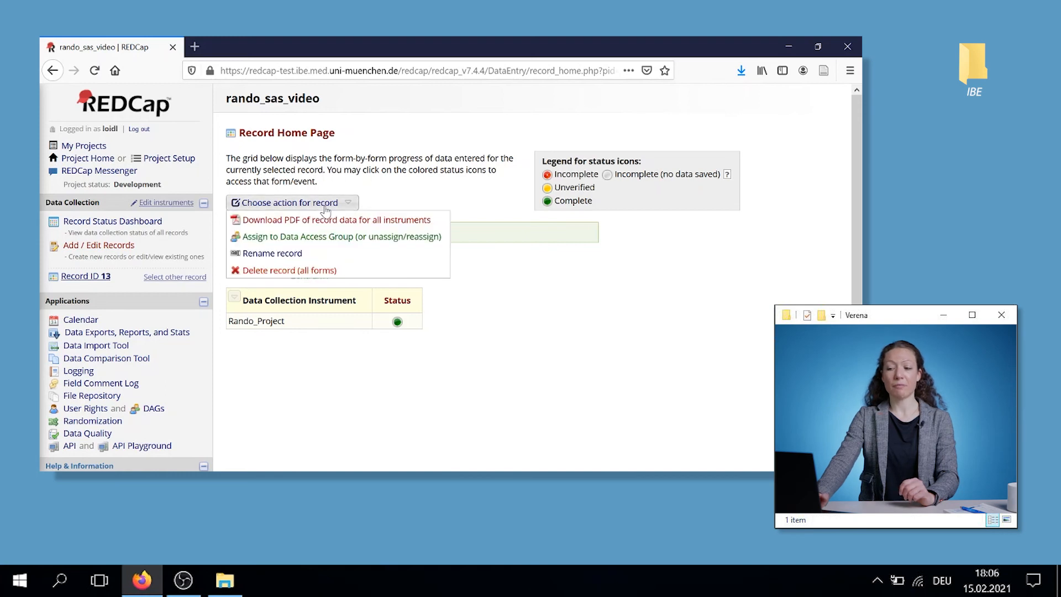
left_click(336, 220)
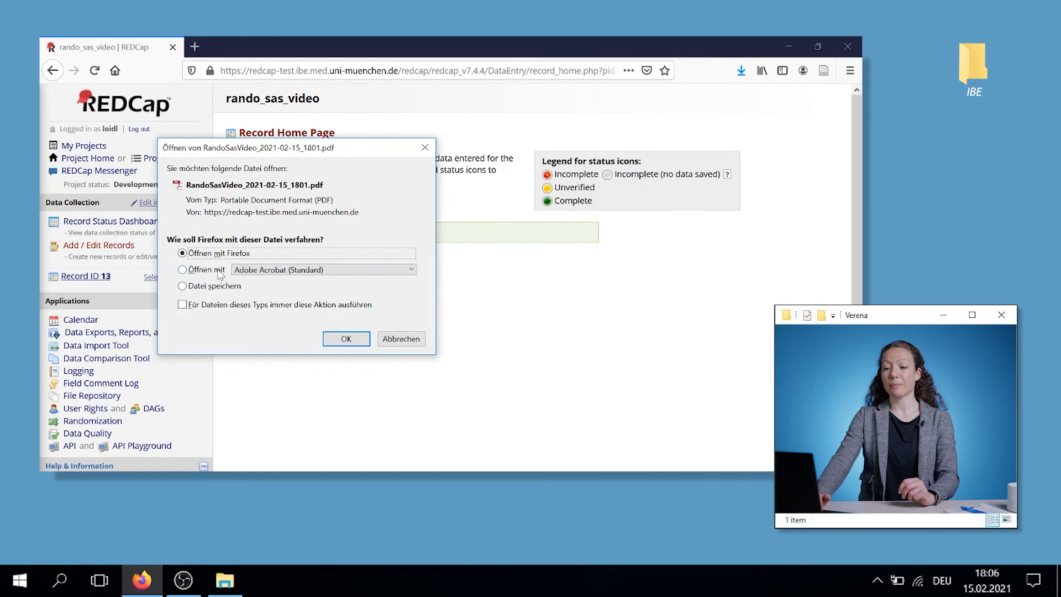
left_click(346, 338)
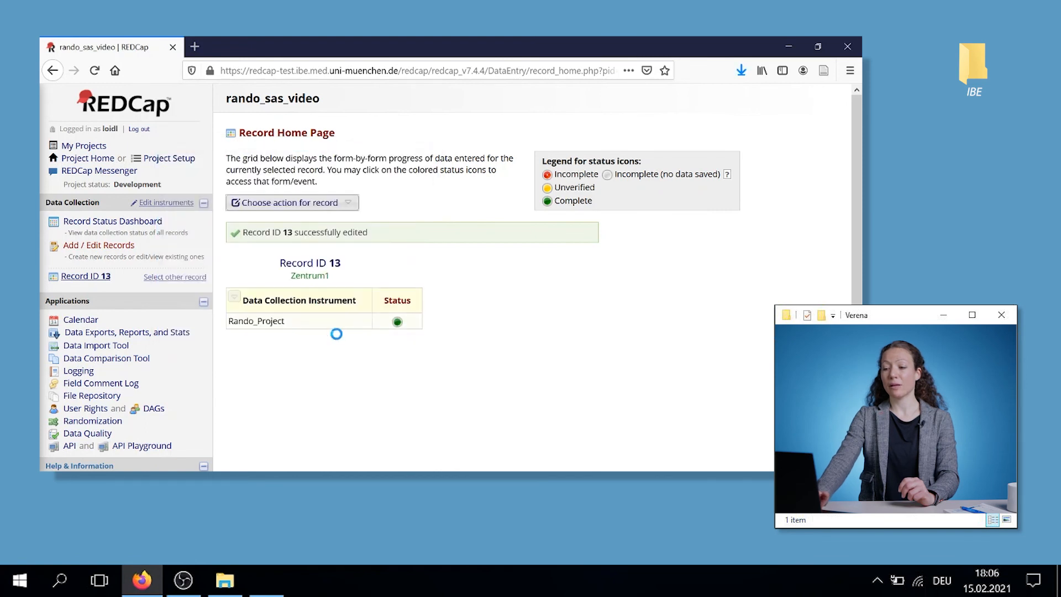